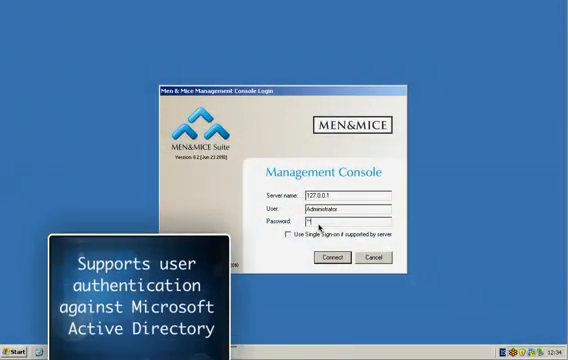
Step: Connect to the local management server as Administrator, opening on IP Address Ranges
{"action": "left_click", "coordinate": [338, 257]}
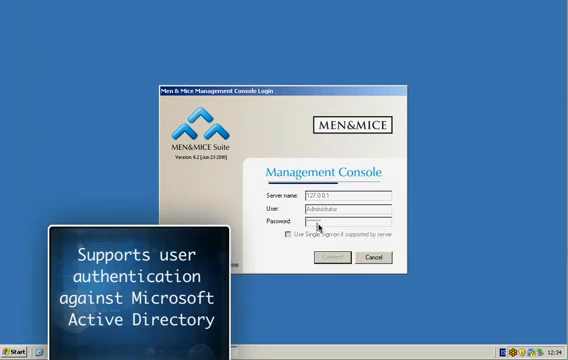
{"action": "left_click", "coordinate": [337, 257]}
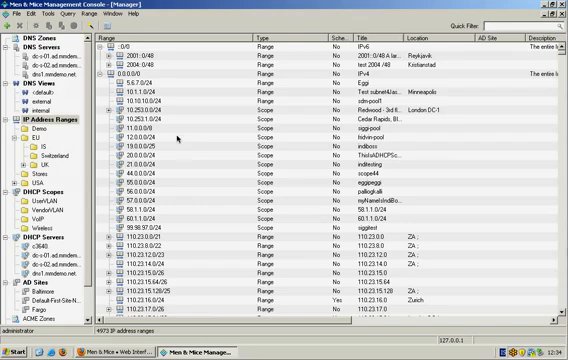
Step: List the DNS servers and select the domain controllers and dns1.mmdemo.net
{"action": "left_click", "coordinate": [35, 45]}
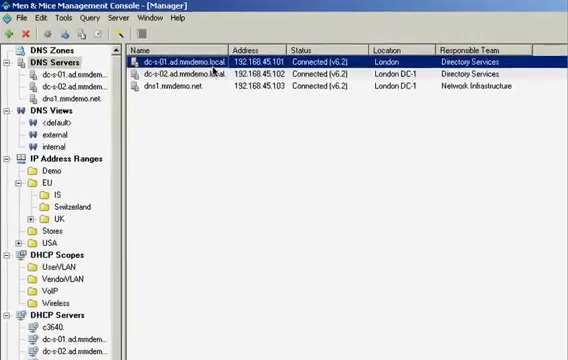
{"action": "left_click", "coordinate": [180, 75]}
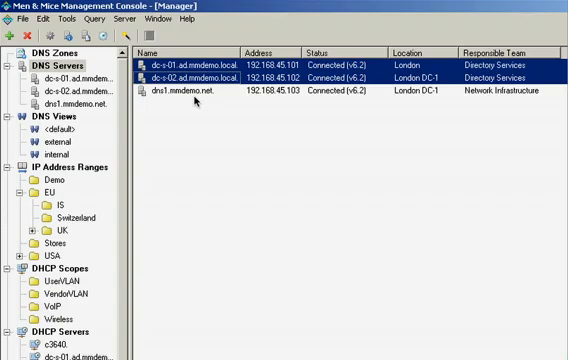
{"action": "left_click", "coordinate": [180, 98]}
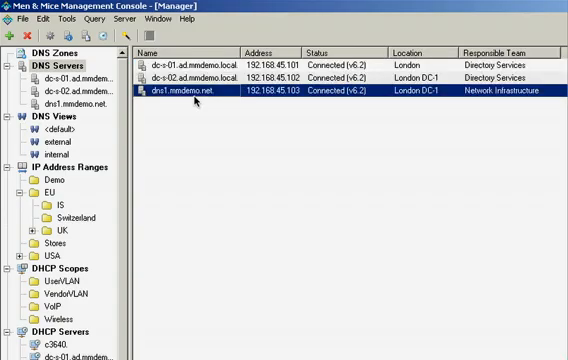
Step: List the DHCP servers and select the domain controllers, dns1.mmdemo.net and c3640
{"action": "left_click", "coordinate": [44, 270]}
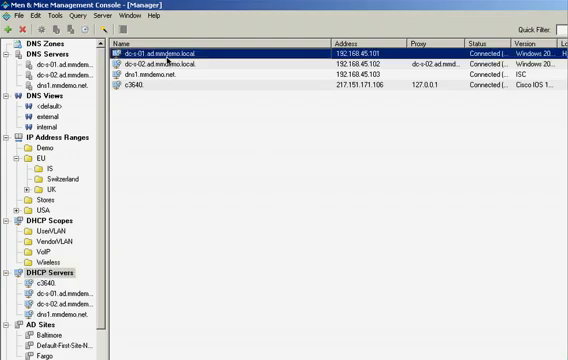
{"action": "left_click", "coordinate": [150, 63]}
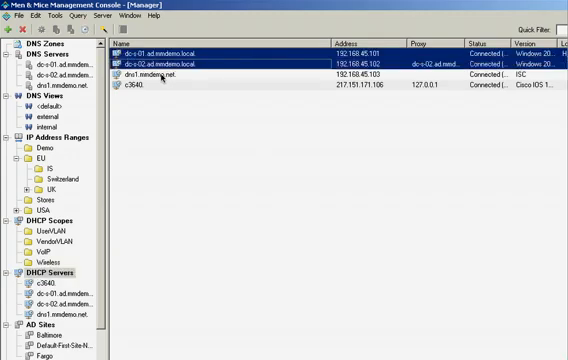
{"action": "left_click", "coordinate": [150, 77]}
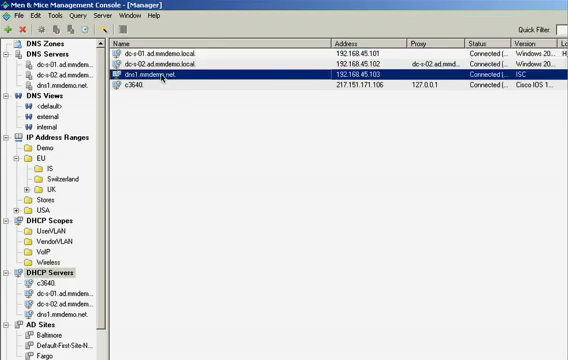
{"action": "left_click", "coordinate": [140, 92]}
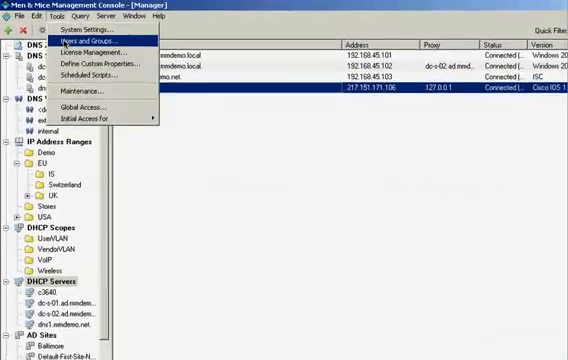
Step: Browse user accounts in Users and Groups, then show c3640's DHCP scopes
{"action": "left_click", "coordinate": [71, 33]}
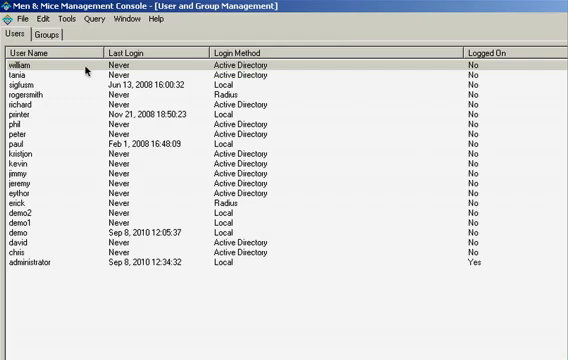
{"action": "left_click", "coordinate": [48, 39]}
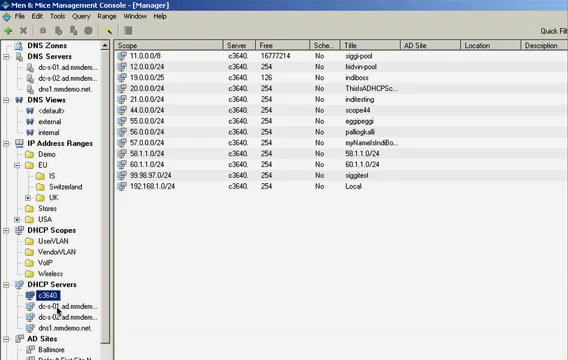
Step: Show dns1.mmdemo.net's single DHCP scope, then expand the 2001::/48 IPv6 range
{"action": "left_click", "coordinate": [58, 325]}
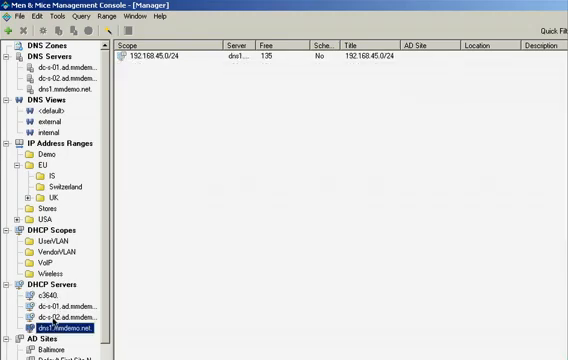
{"action": "left_click", "coordinate": [53, 315]}
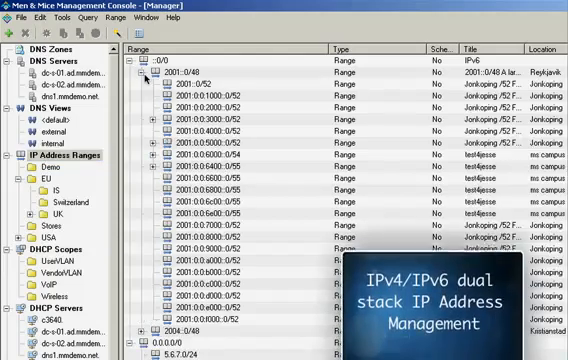
Step: Collapse the 2001::/48 range to show the combined IPv4 and IPv6 list
{"action": "left_click", "coordinate": [143, 81]}
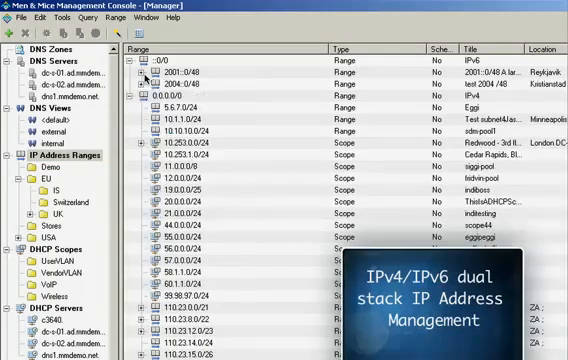
{"action": "left_click", "coordinate": [160, 95]}
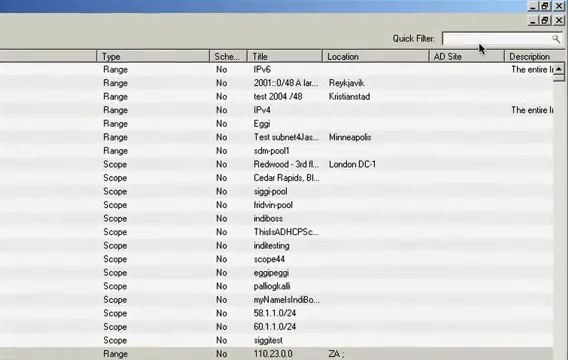
Step: Filter ranges by 'fargo' and open 110.23.80.0/24 and address 110.23.80.2
{"action": "type", "text": "fargo"}
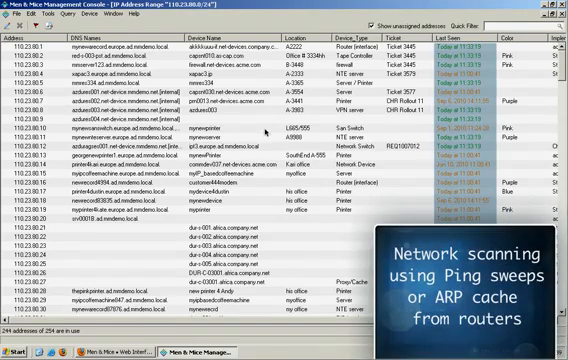
{"action": "mouse_move", "coordinate": [207, 196]}
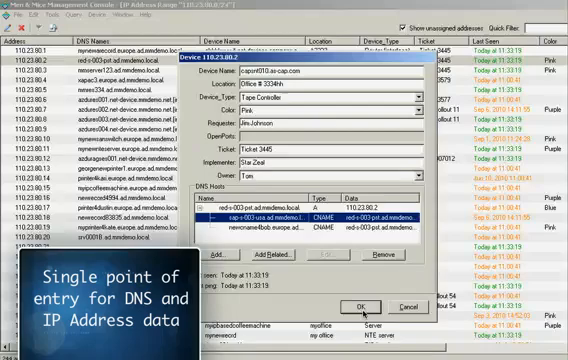
Step: Close the device details and log in to the Web Interface as demo
{"action": "left_click", "coordinate": [356, 305]}
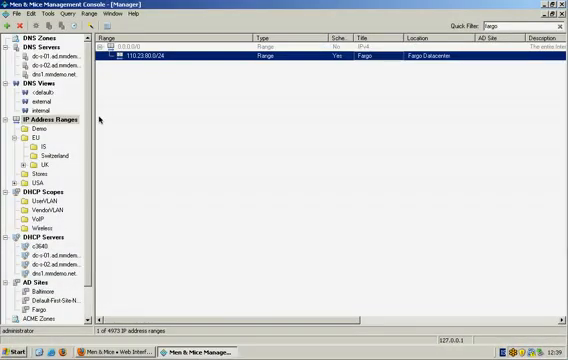
{"action": "mouse_move", "coordinate": [184, 315]}
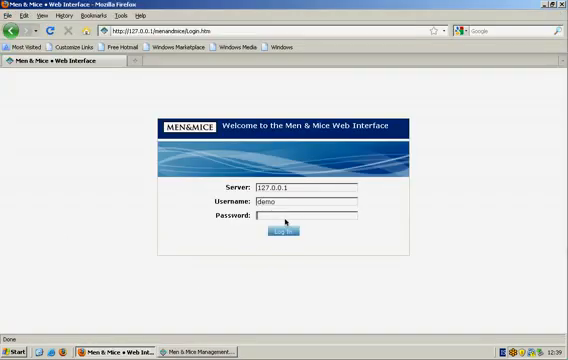
{"action": "left_click", "coordinate": [287, 231]}
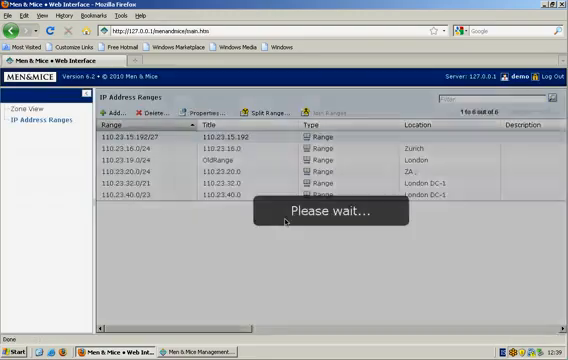